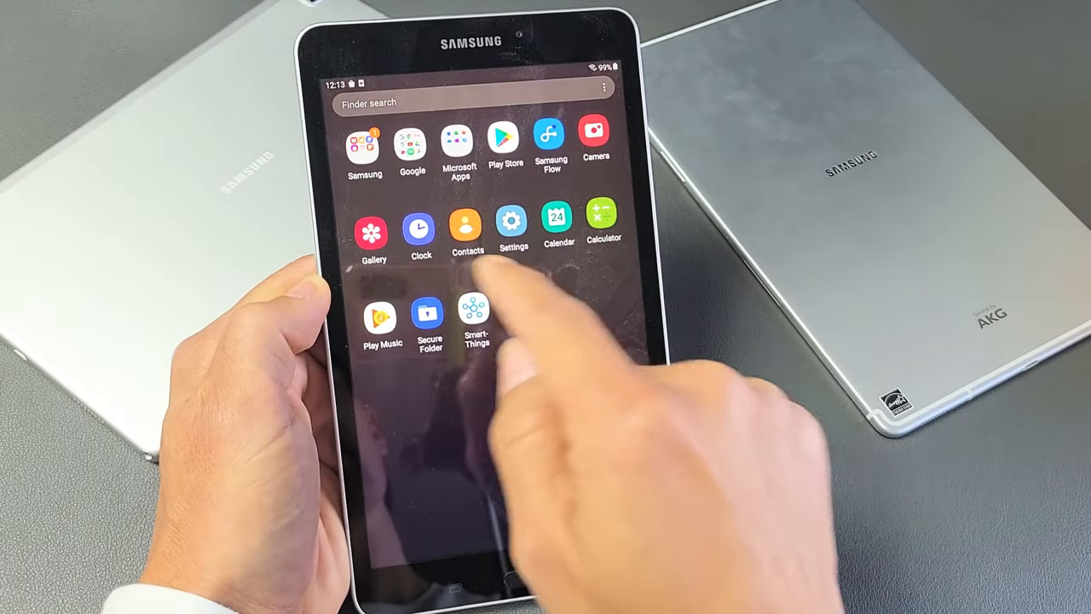
Launch Settings and scroll the category list down to About tablet.
left_click(512, 220)
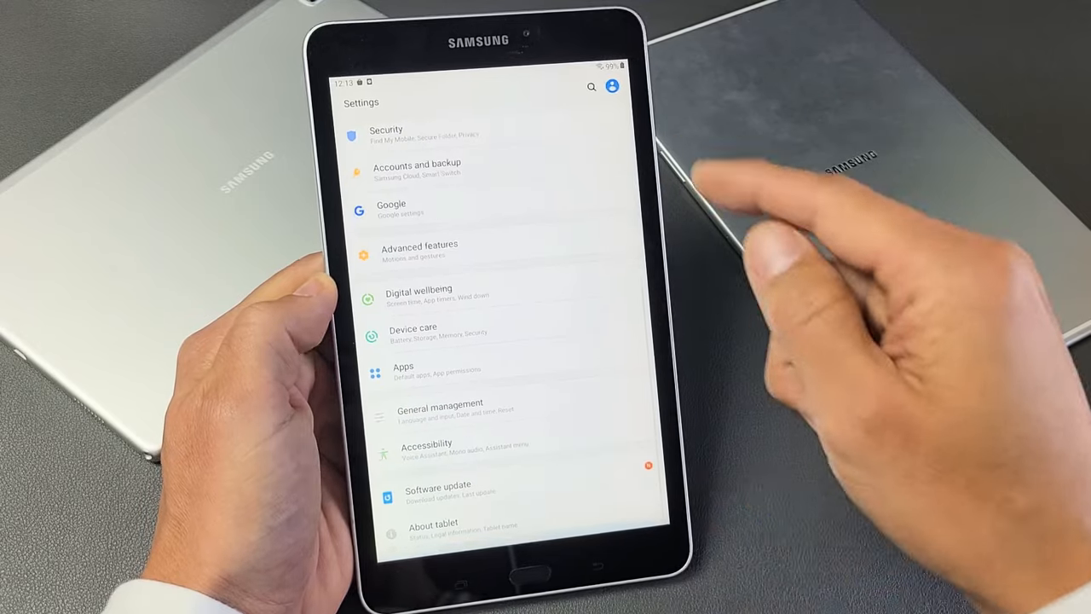
scroll("down", 3)
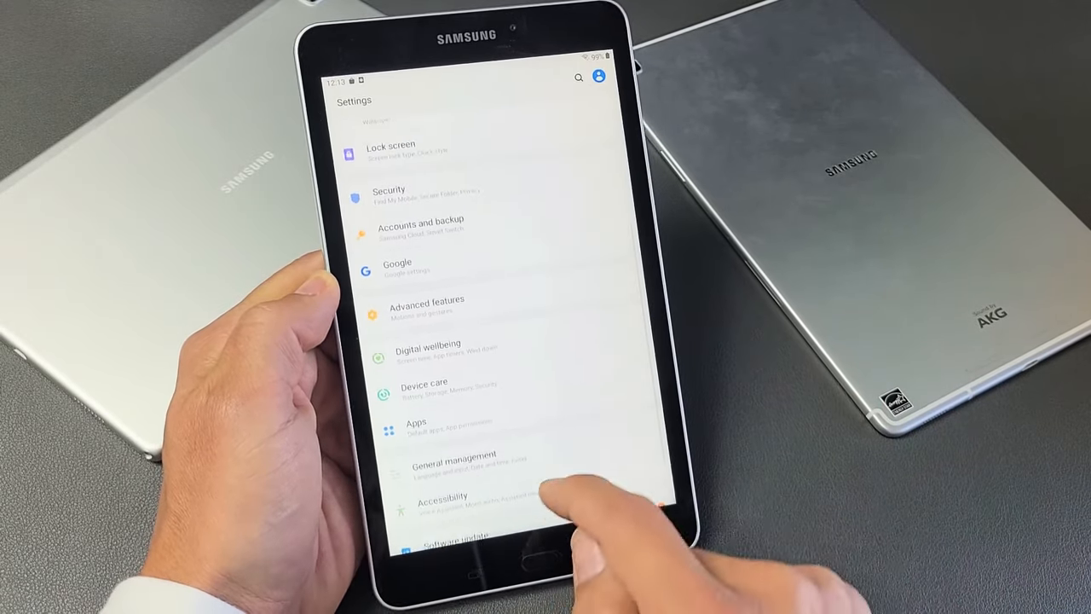
scroll("down", 3)
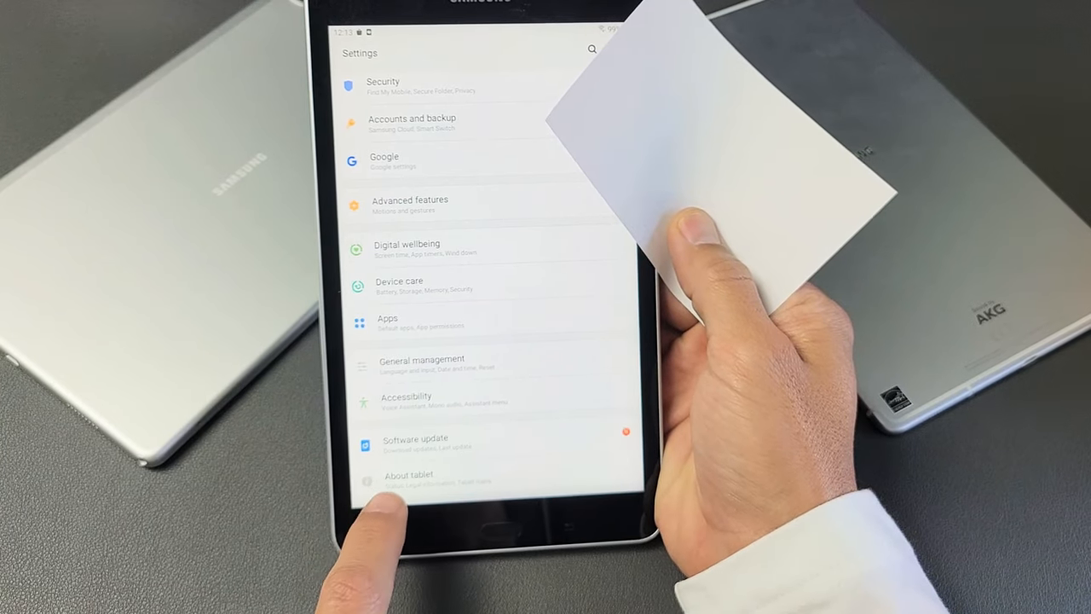
Go to About tablet, then Software information to show the build number.
left_click(410, 474)
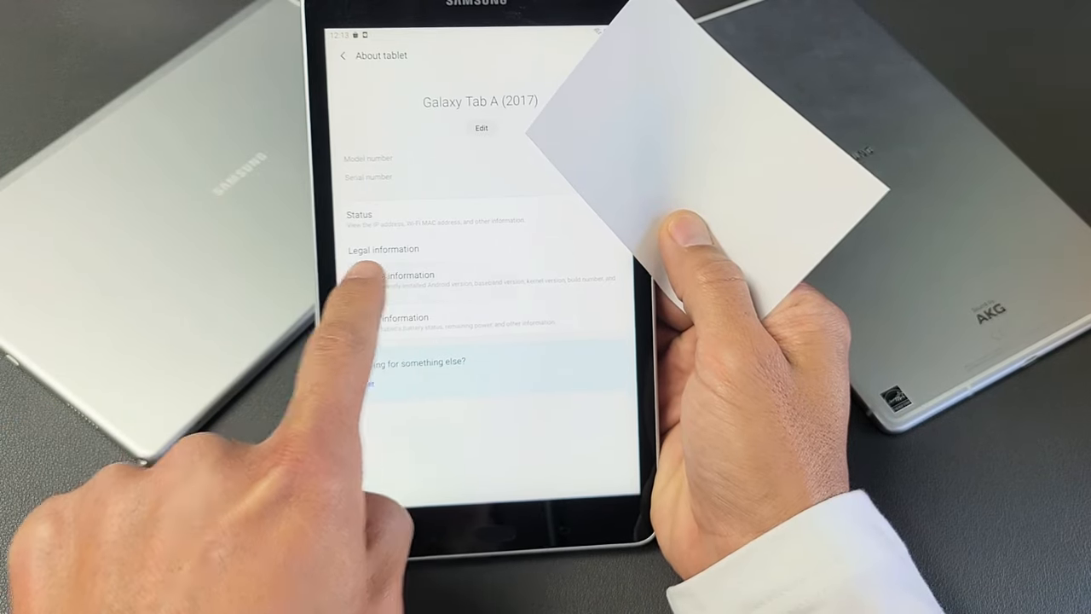
left_click(400, 275)
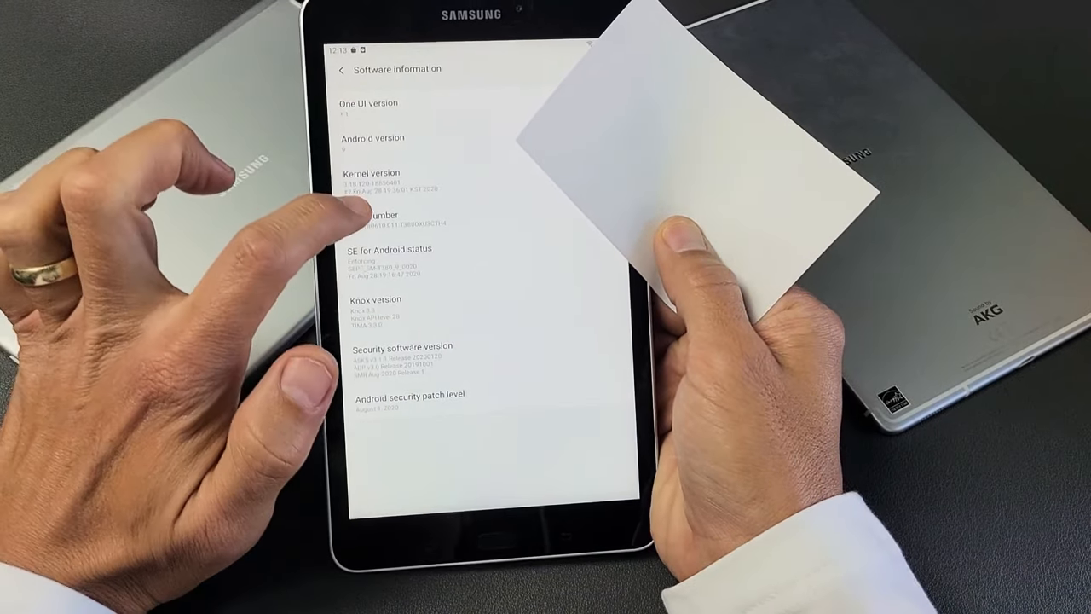
Tap the build number repeatedly to start the developer-mode countdown.
left_click(379, 218)
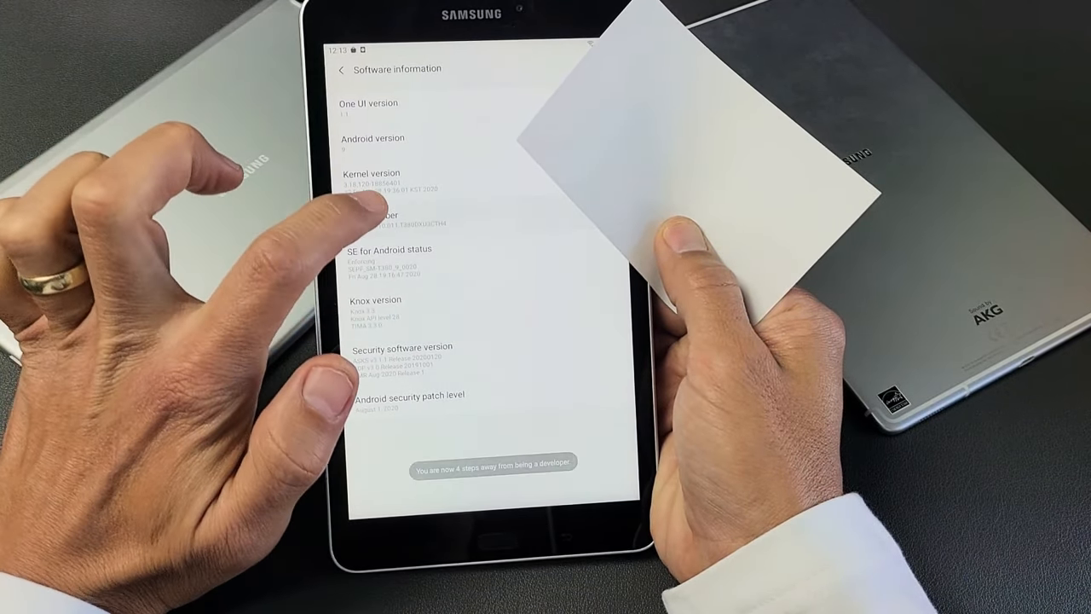
left_click(383, 215)
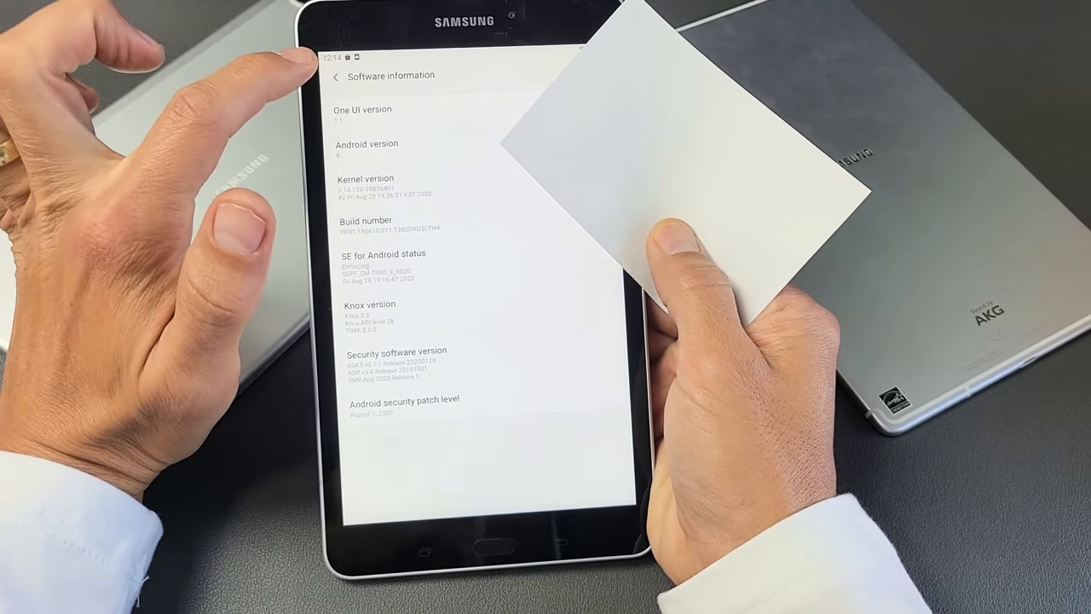
From main Settings, open Developer options and switch on Stay awake.
left_click(336, 76)
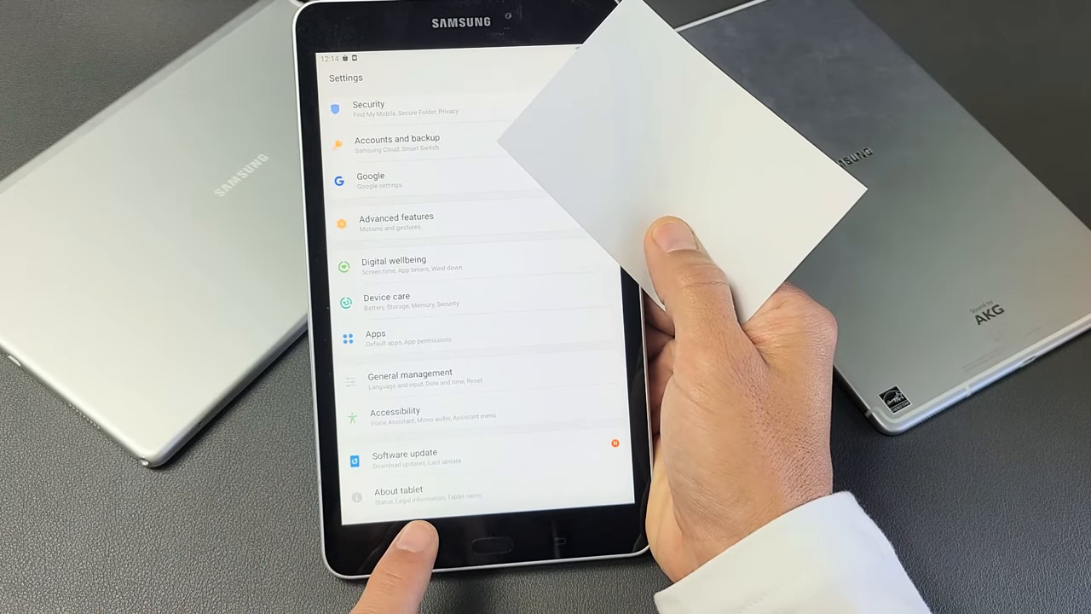
scroll("down", 3)
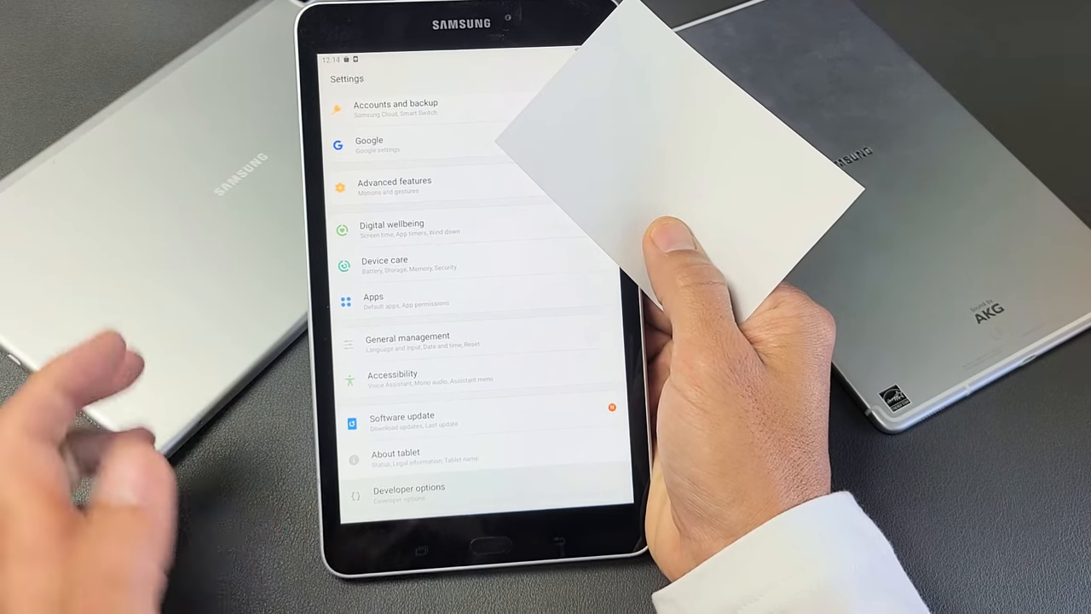
left_click(409, 491)
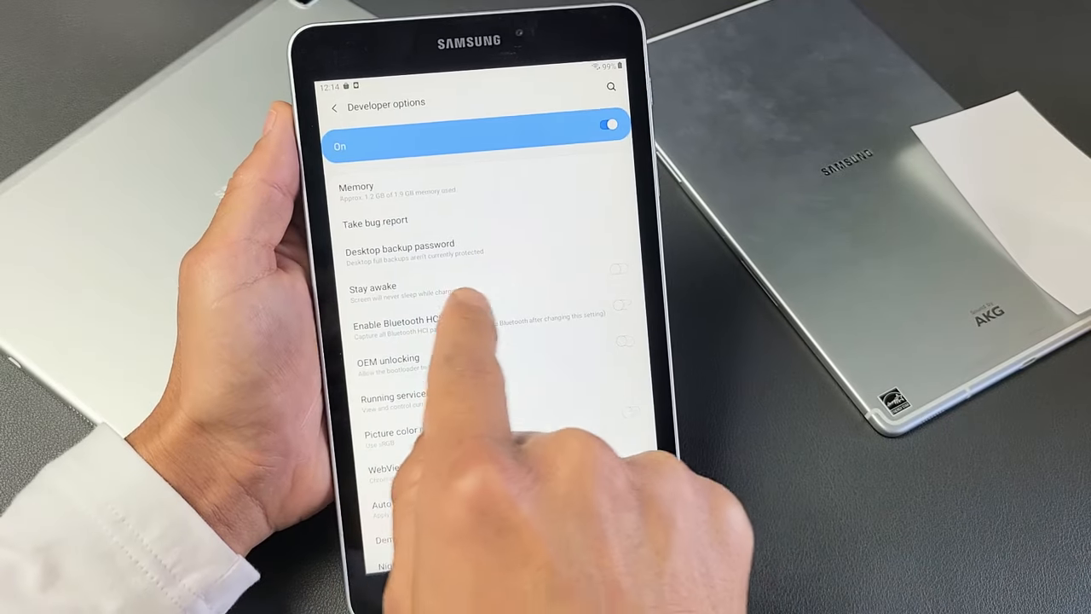
left_click(618, 267)
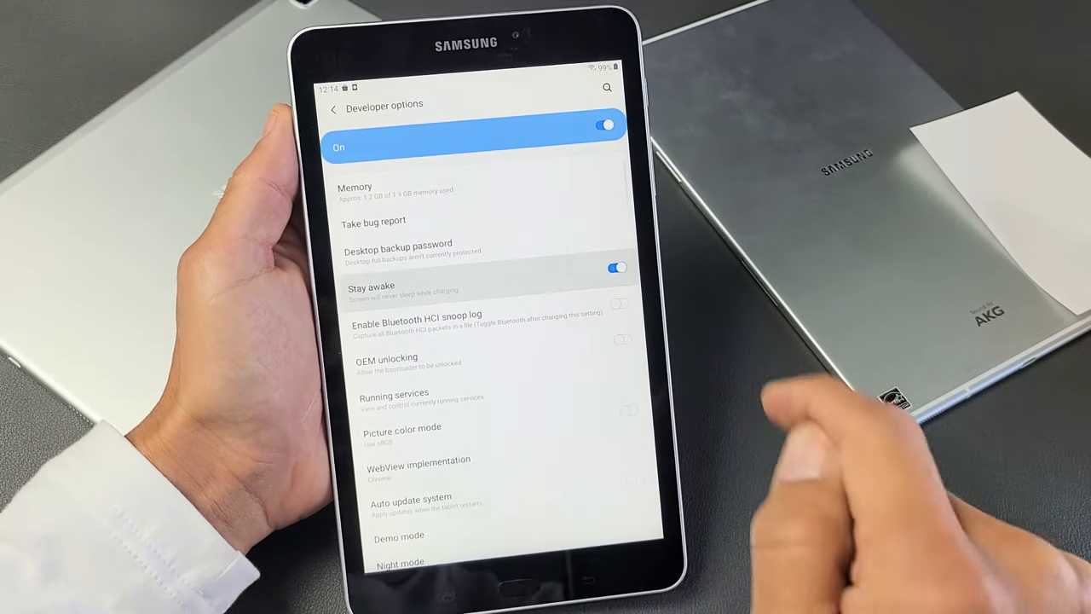